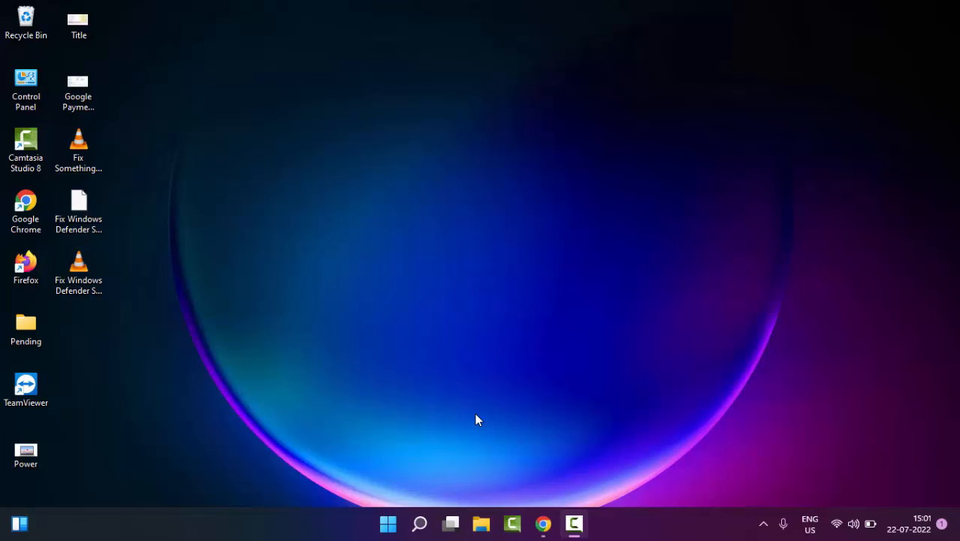
Search Start for 'command prompt' and launch Command Prompt as administrator
left_click(388, 522)
type("command p")
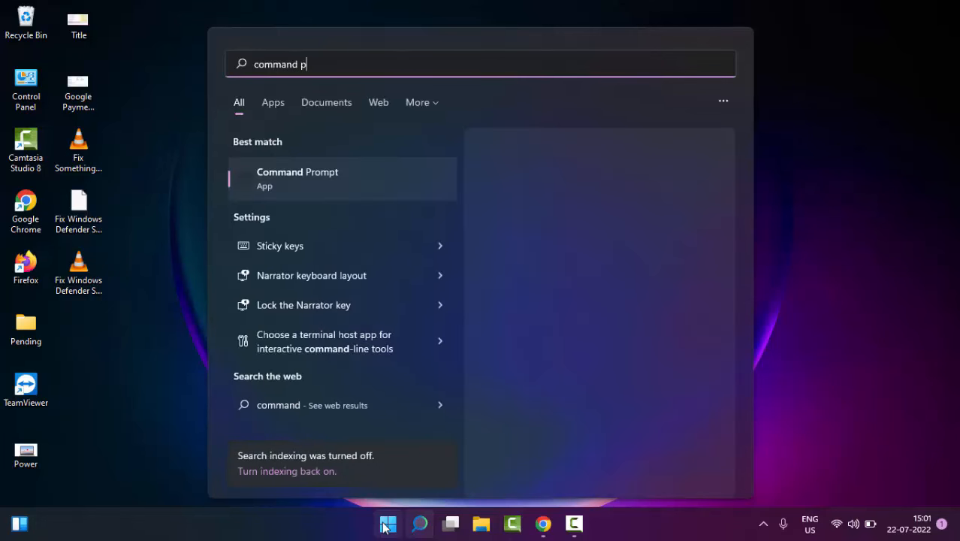
type("rompt")
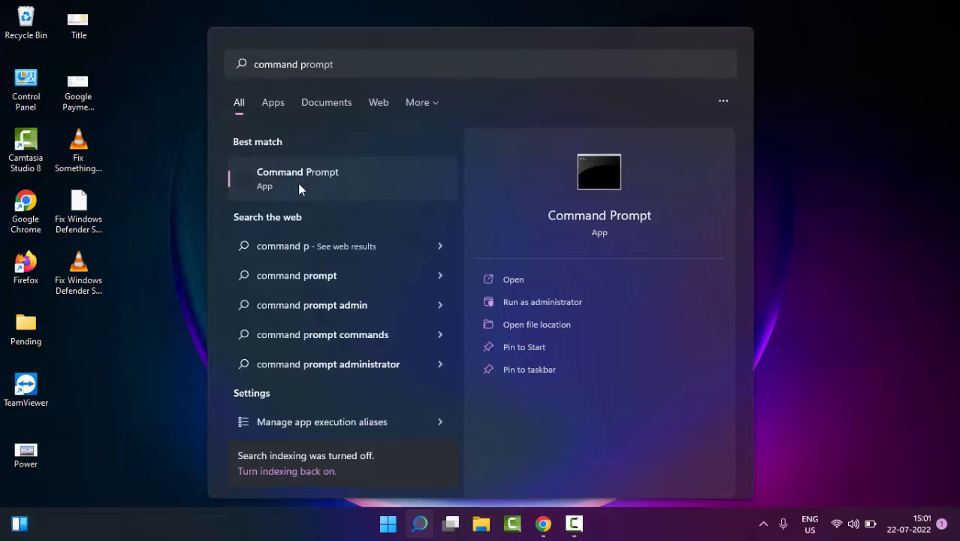
right_click(297, 177)
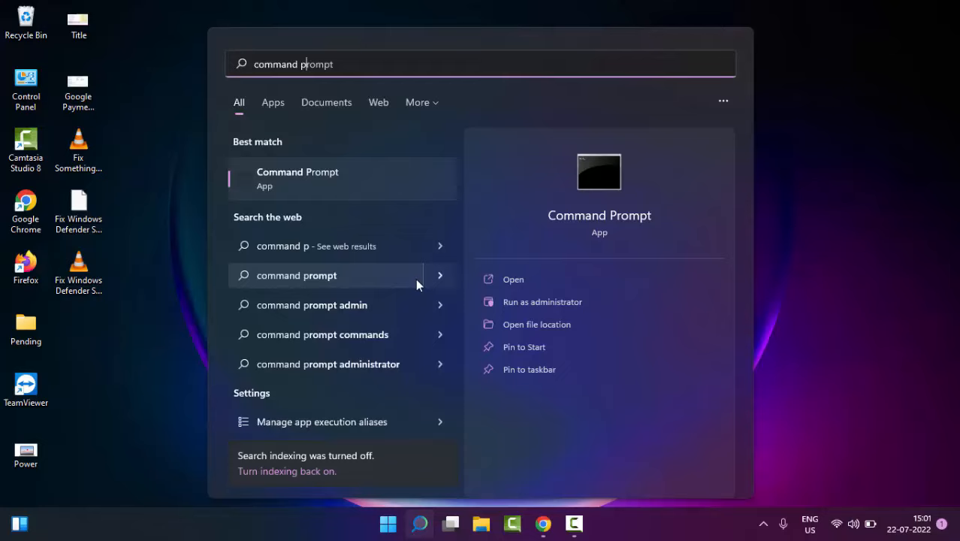
left_click(541, 300)
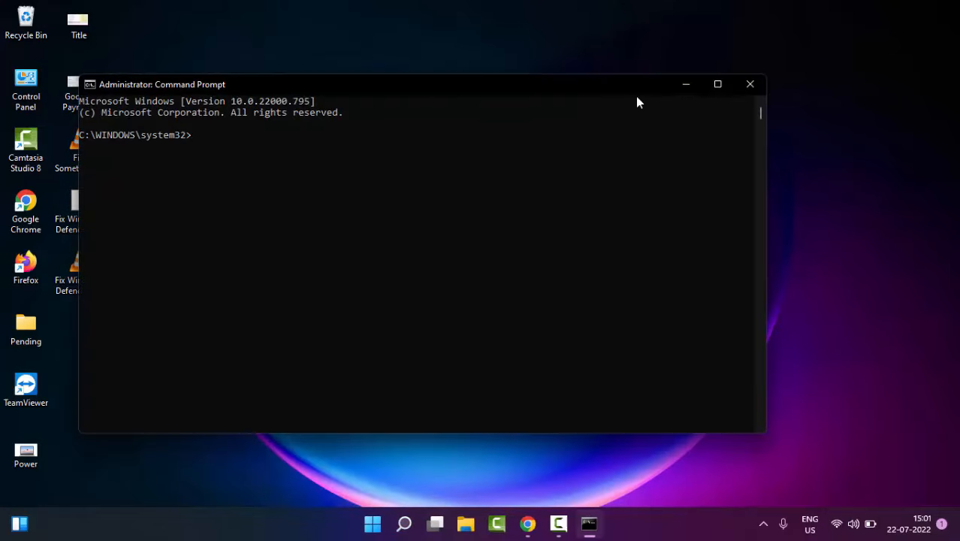
Run ipconfig /release in the elevated window to release the IP configuration
left_click(718, 84)
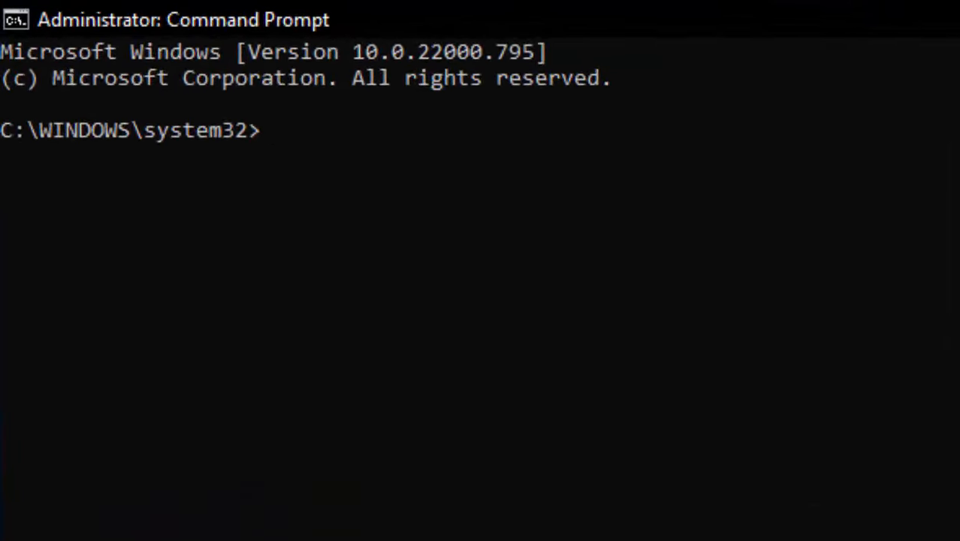
type("ipconfig")
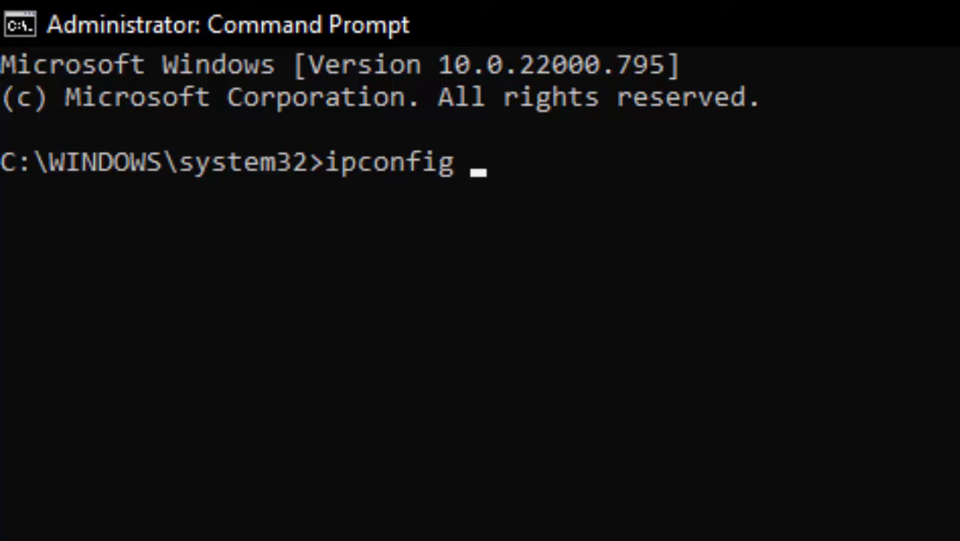
type("/relea")
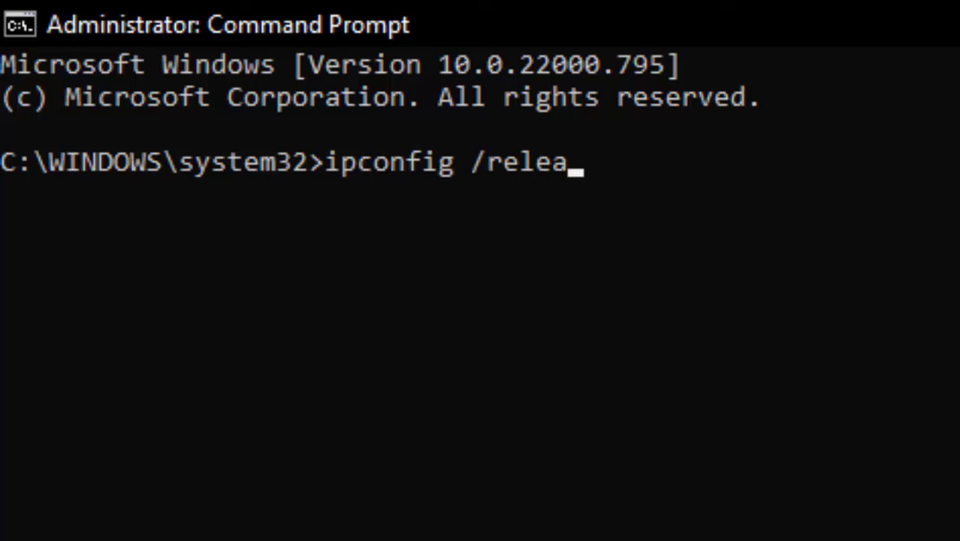
key("Enter")
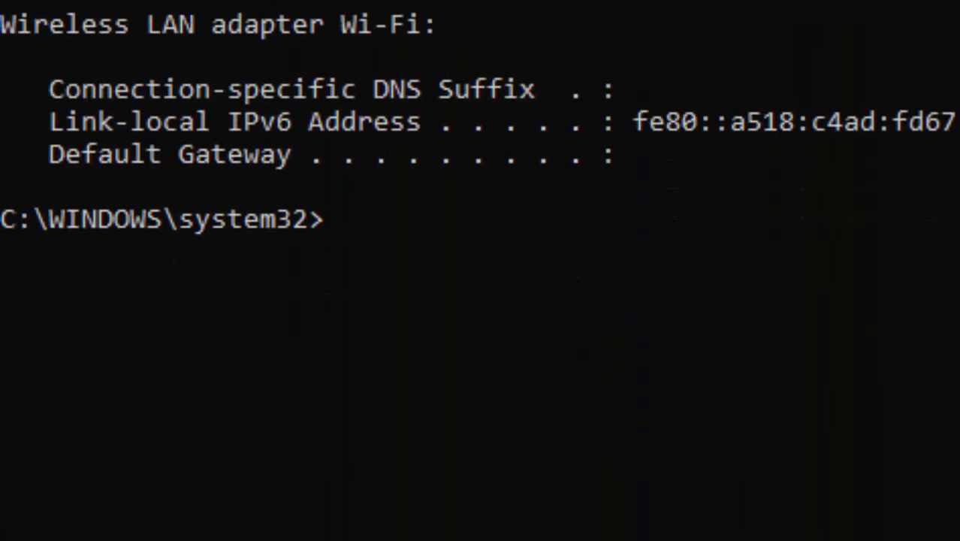
Run ipconfig /flushdns to clear the DNS cache, then ipconfig /renew for the adapters
type("ipcon")
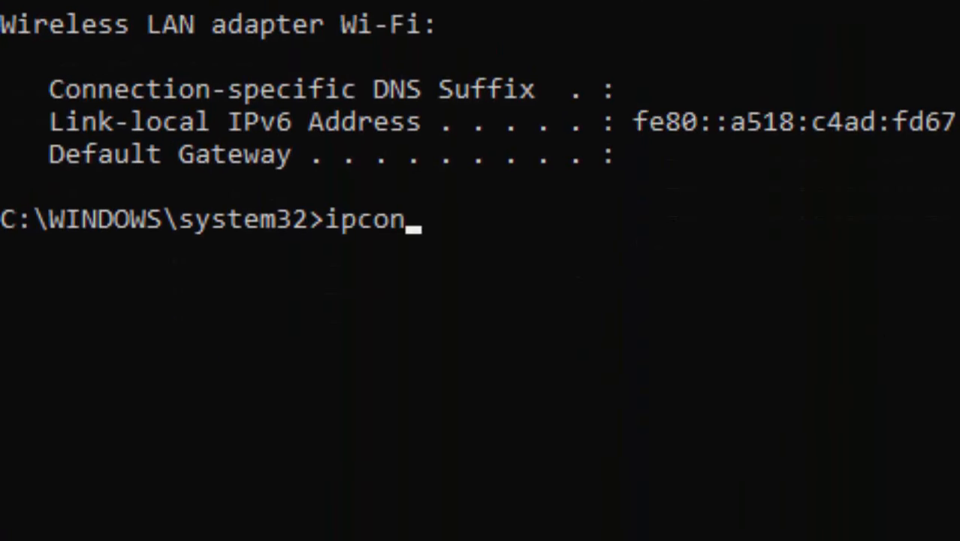
type("fig /")
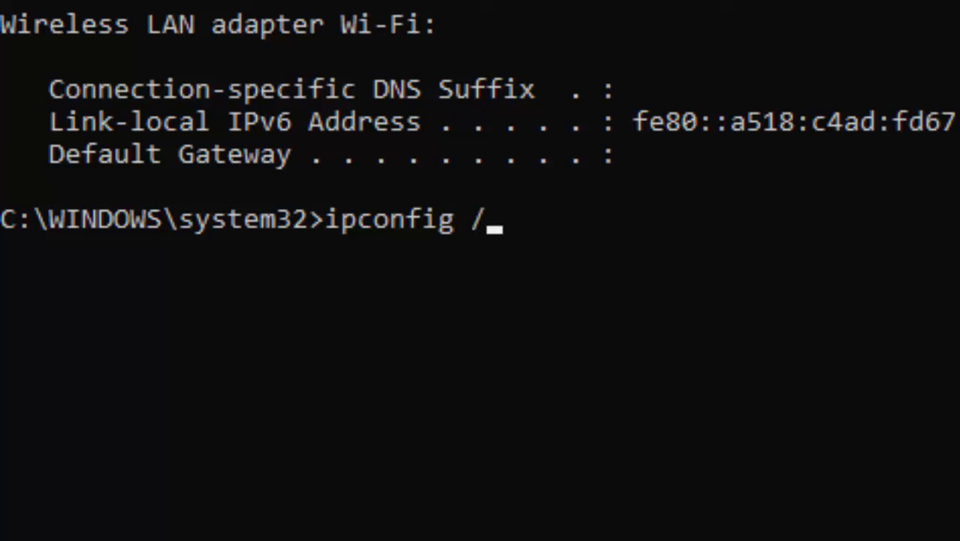
type("flush")
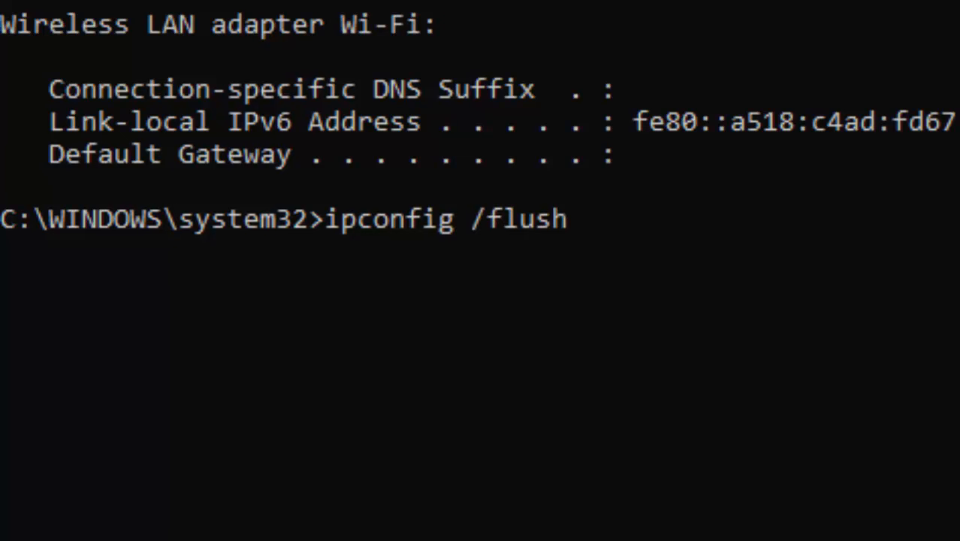
type("dns")
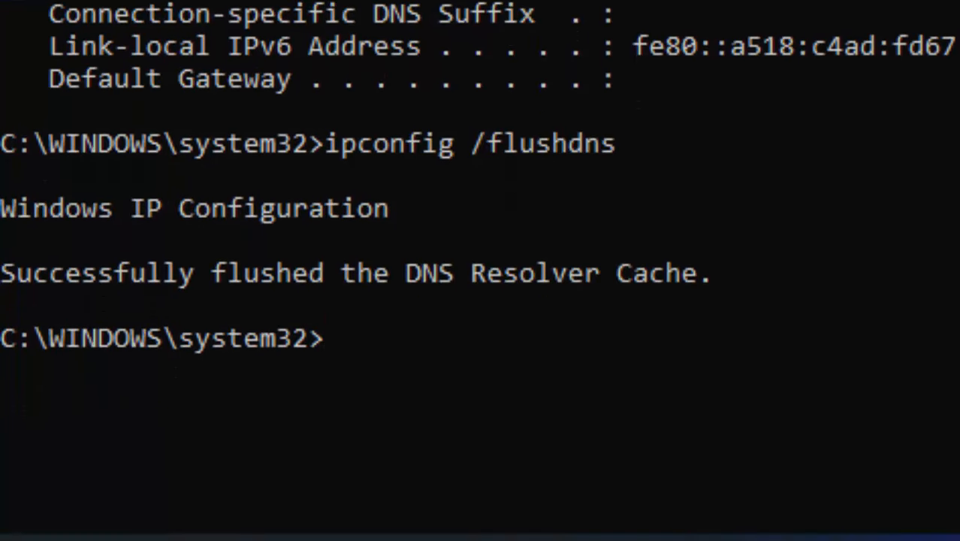
type("ip")
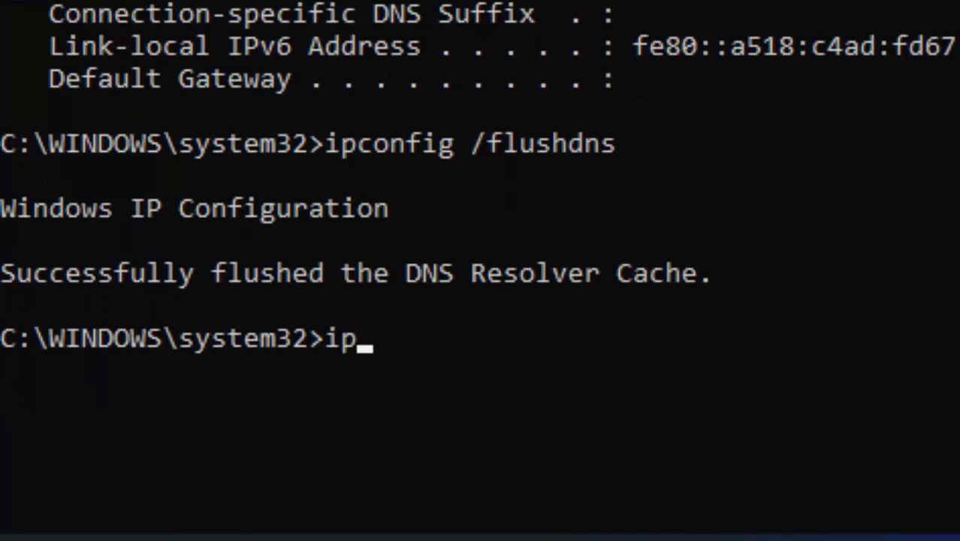
type("config /")
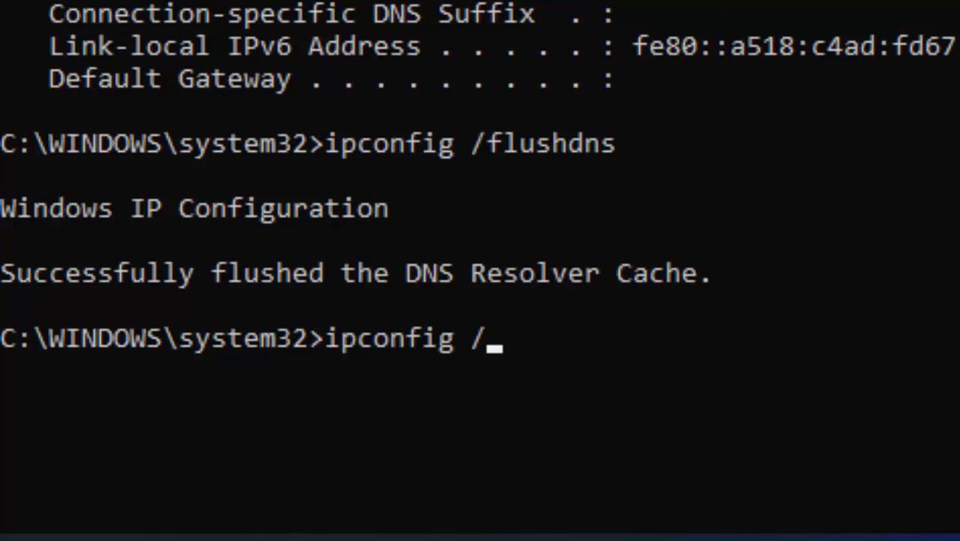
type("renew")
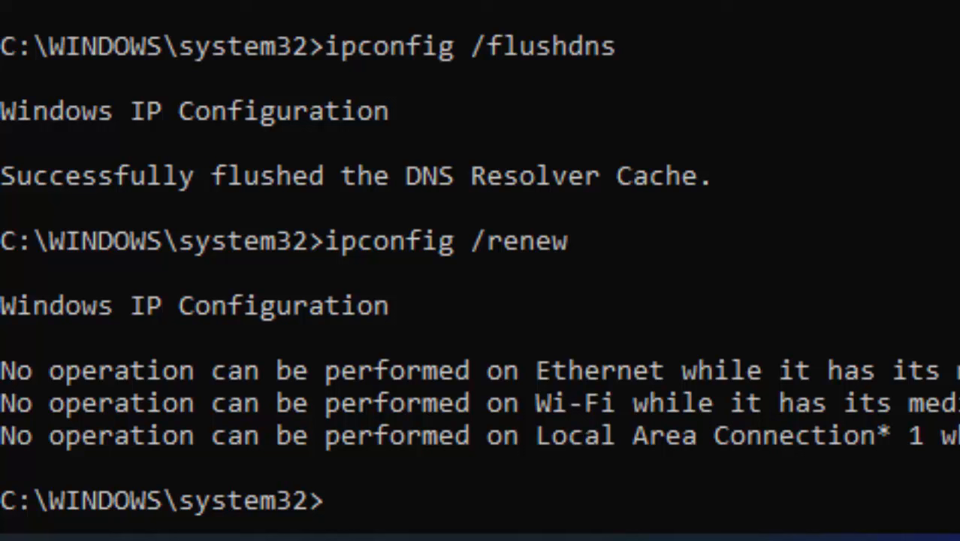
Run netsh winsock reset, then enter netsh int ip reset to reset the IP stack
type("netsh")
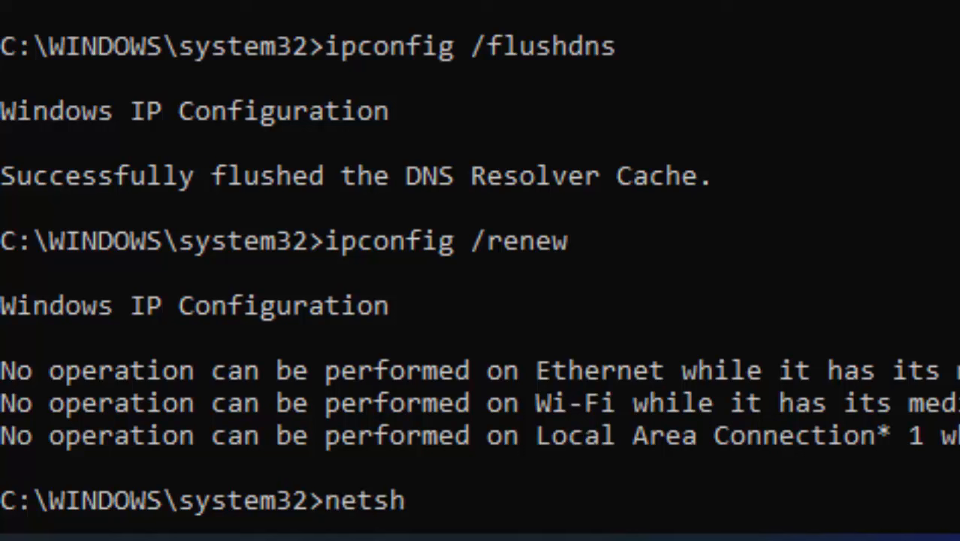
type("winsoc")
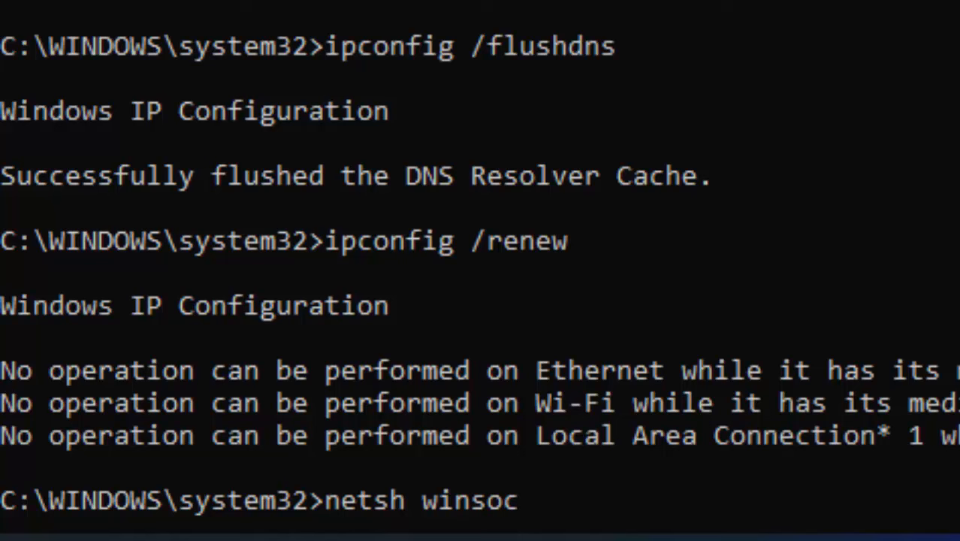
type("k reset")
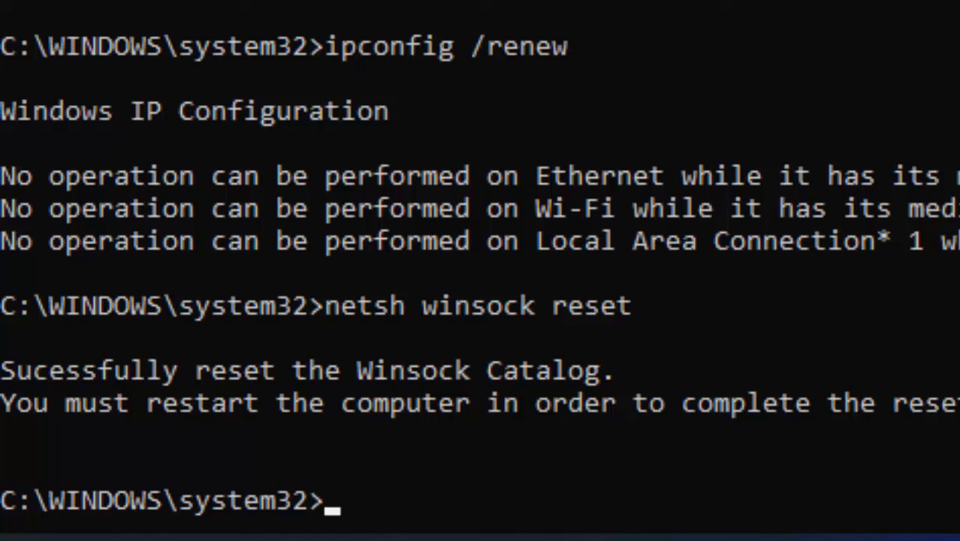
type("netsh")
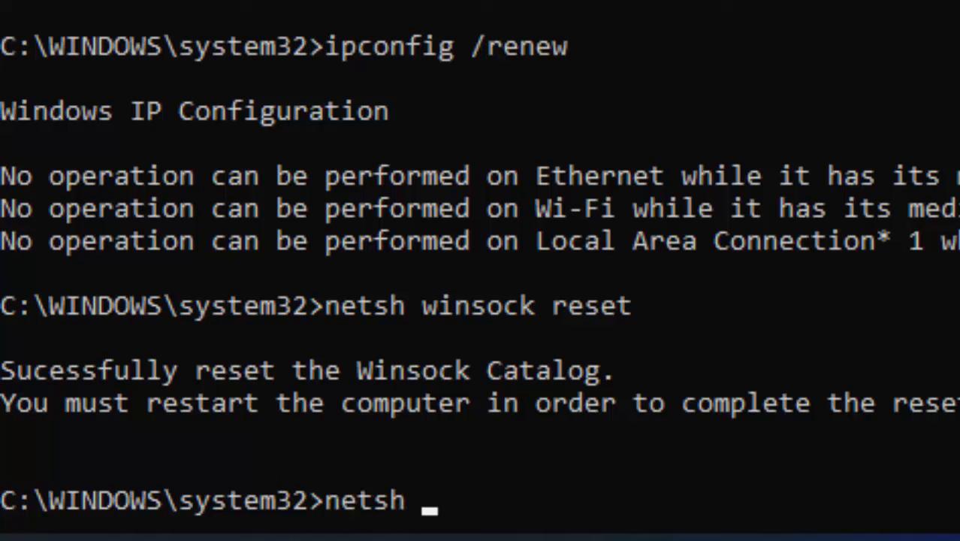
type("int ip")
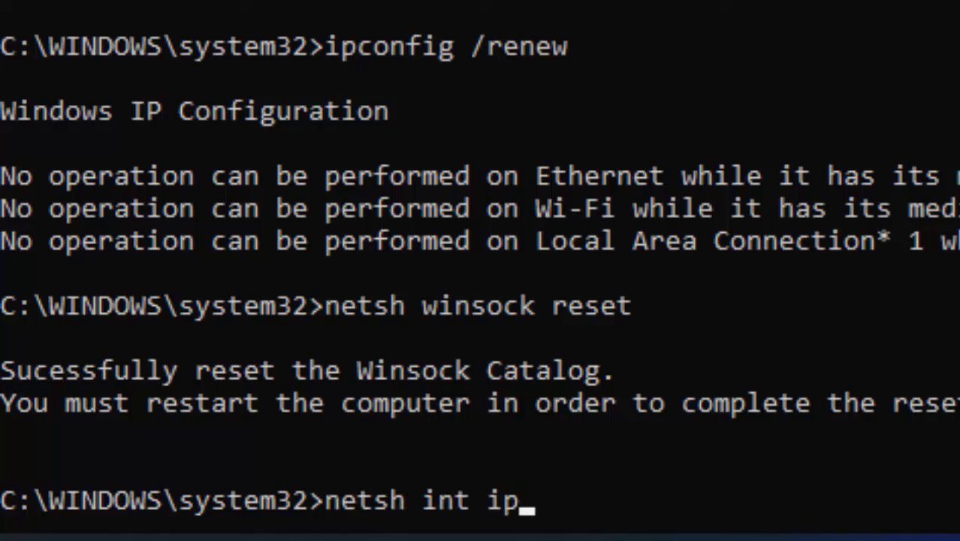
type("res")
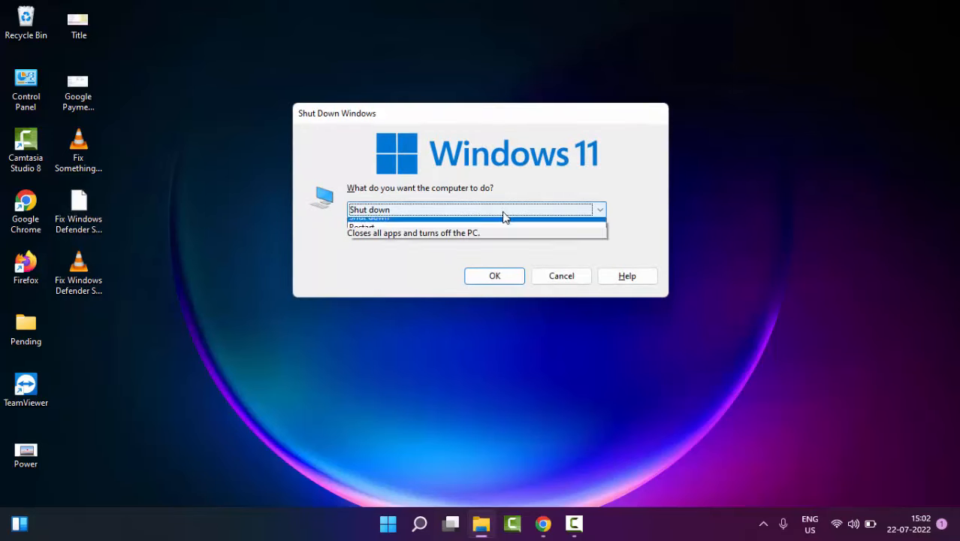
Choose Restart in the Shut Down Windows dialog and confirm with OK
left_click(390, 225)
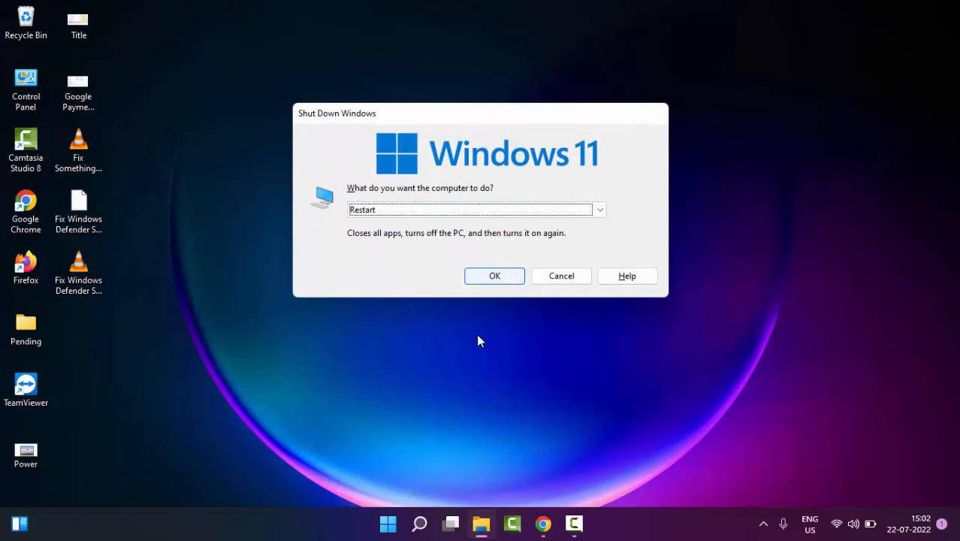
left_click(562, 276)
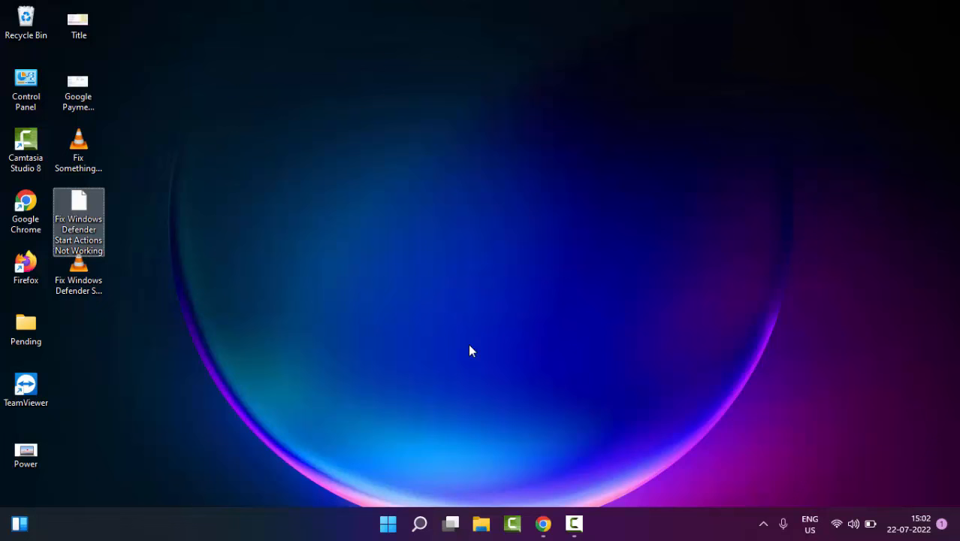